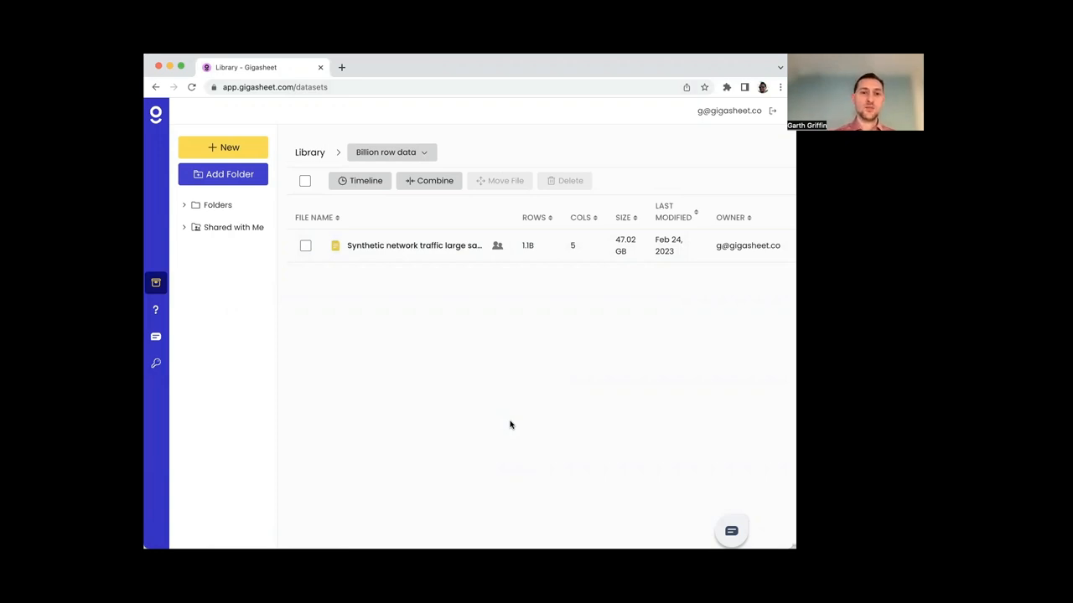
mouse_move(526, 338)
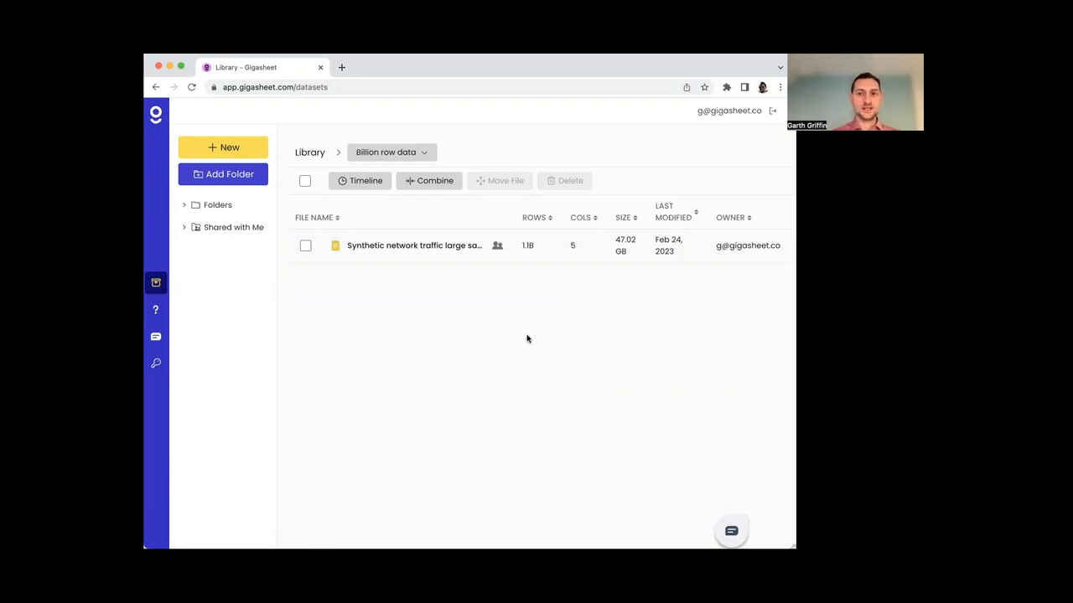
mouse_move(452, 295)
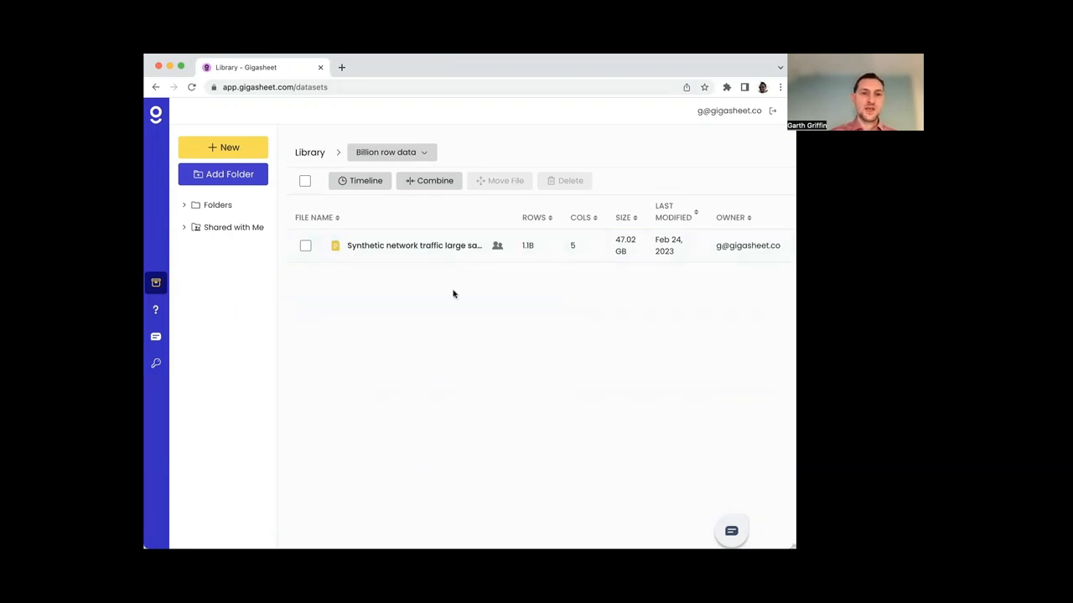
Open the Synthetic network traffic large sample sheet from the Library
double_click(414, 244)
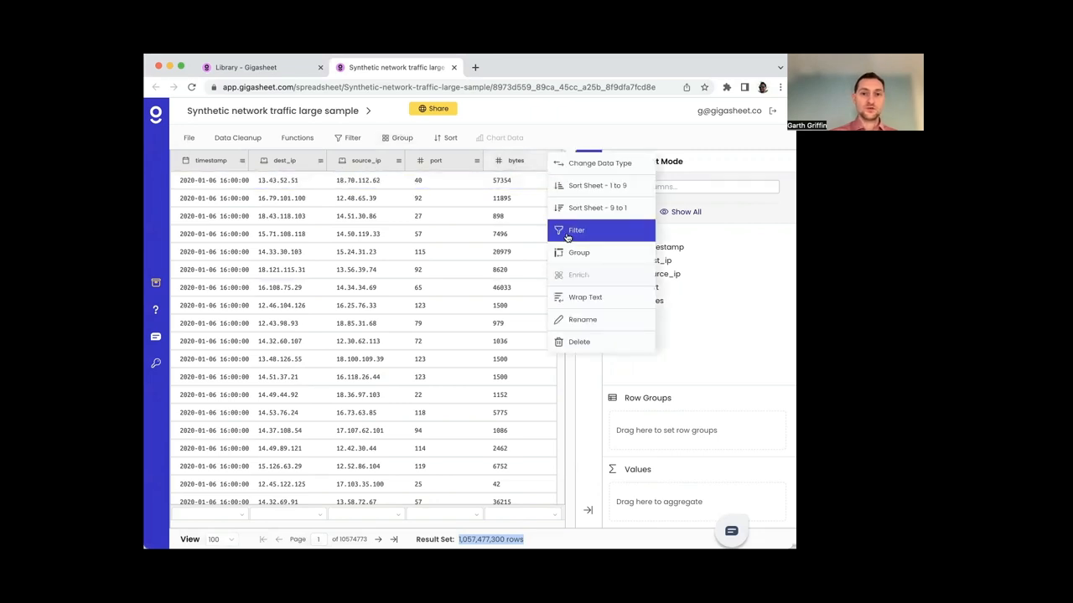
Apply a filter keeping rows with bytes greater than 500000
click(577, 230)
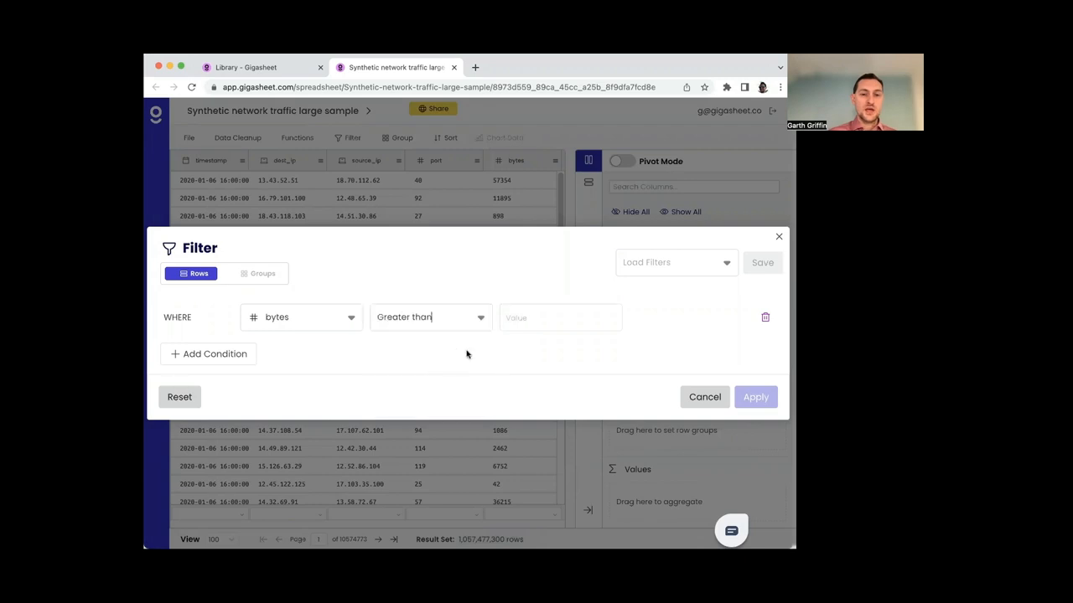
text(5)
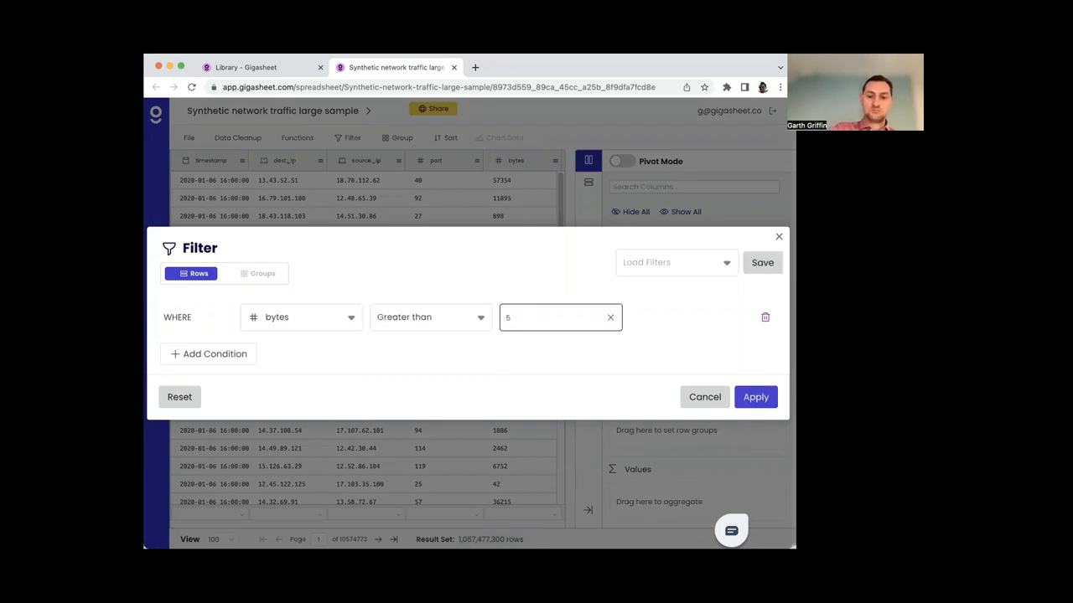
text(00000)
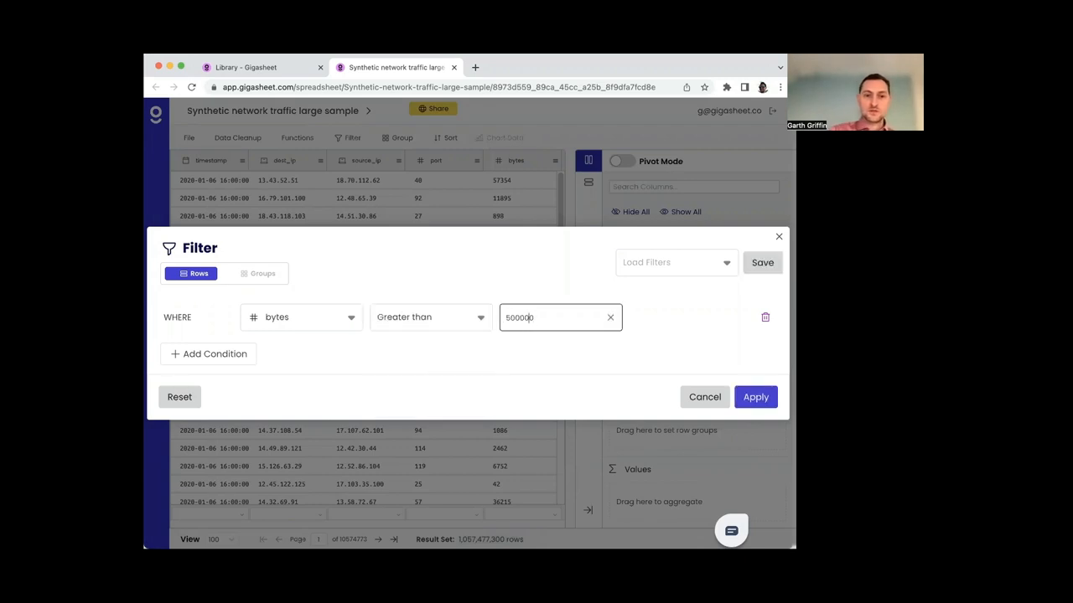
click(754, 395)
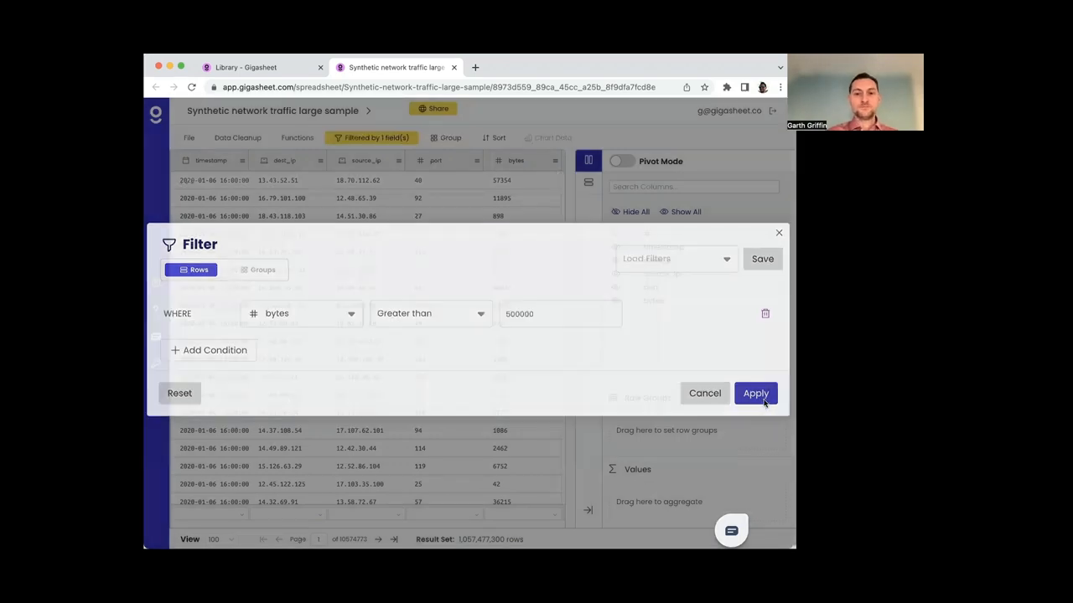
Dismiss the Filter dialog and review the 3,440 filtered rows in the grid
click(754, 392)
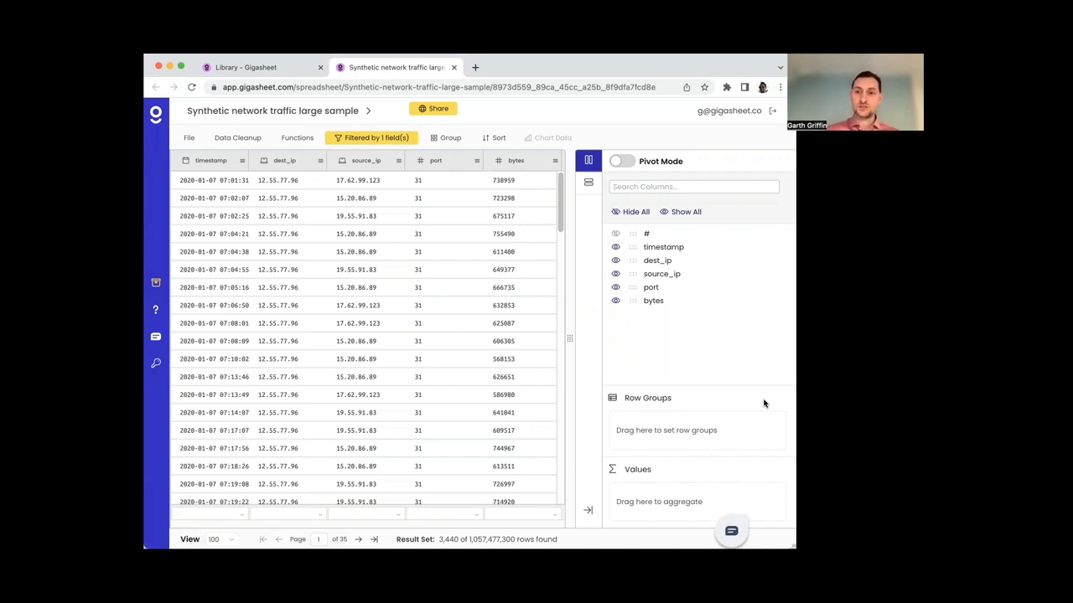
mouse_move(710, 329)
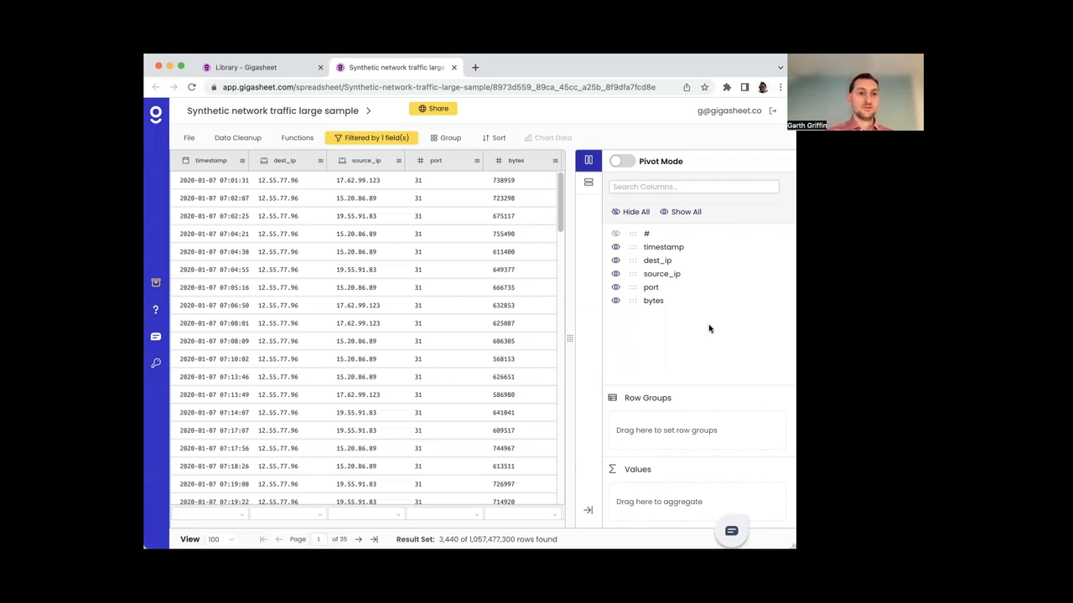
mouse_move(709, 328)
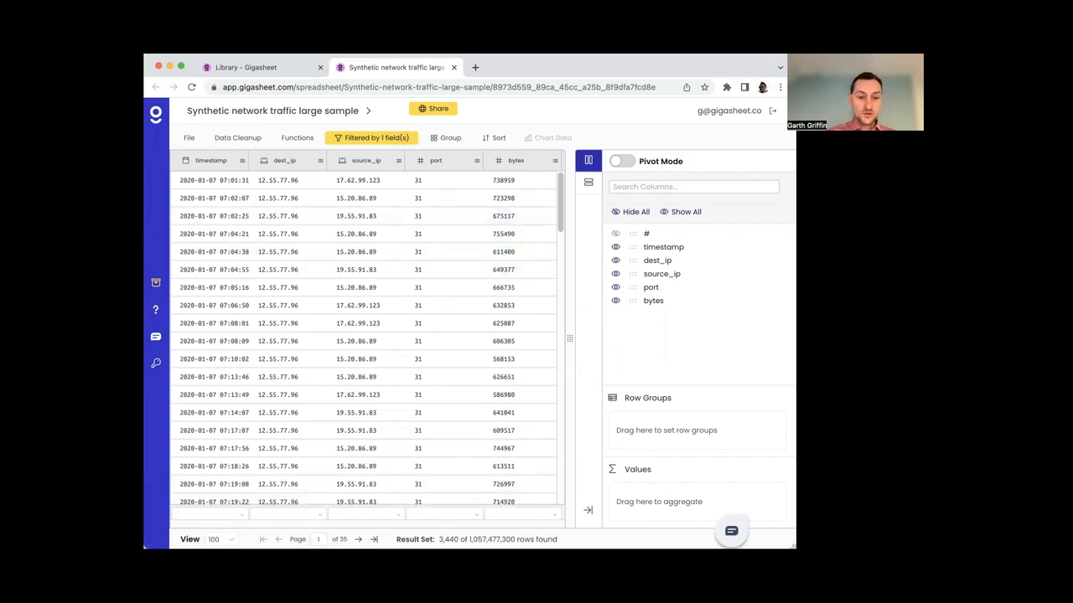
click(474, 483)
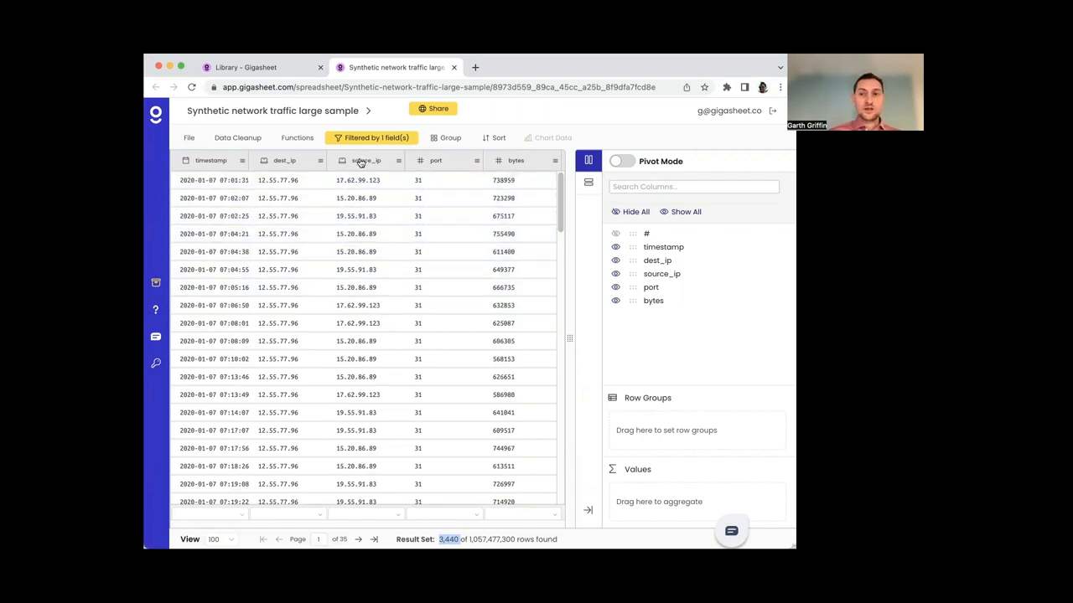
Bring up the source_ip column header menu on the filtered sheet
click(395, 161)
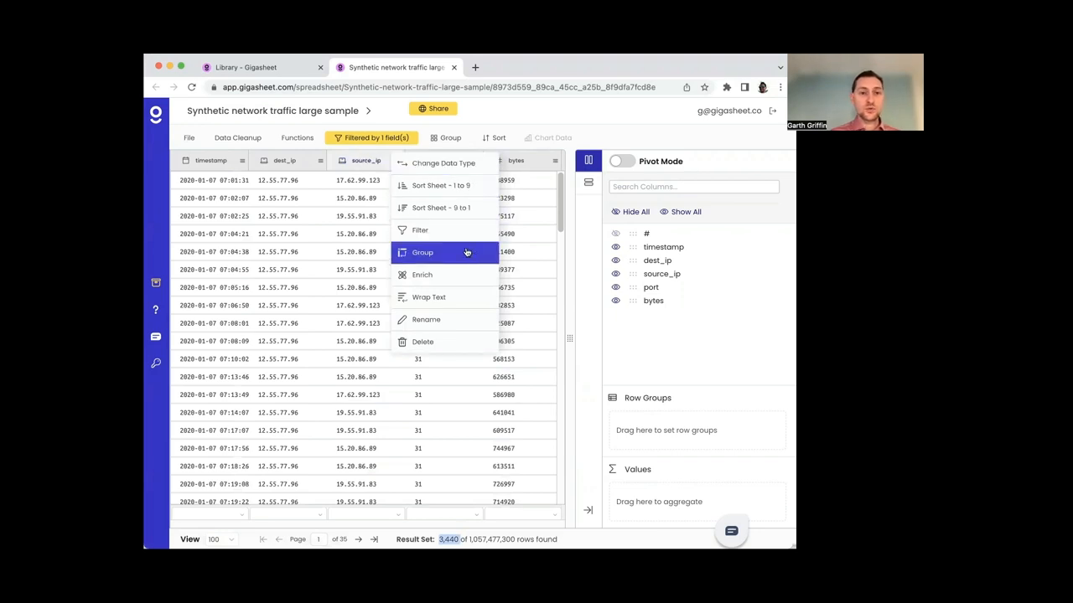
Group the filtered rows by source_ip into three source address groups
click(423, 251)
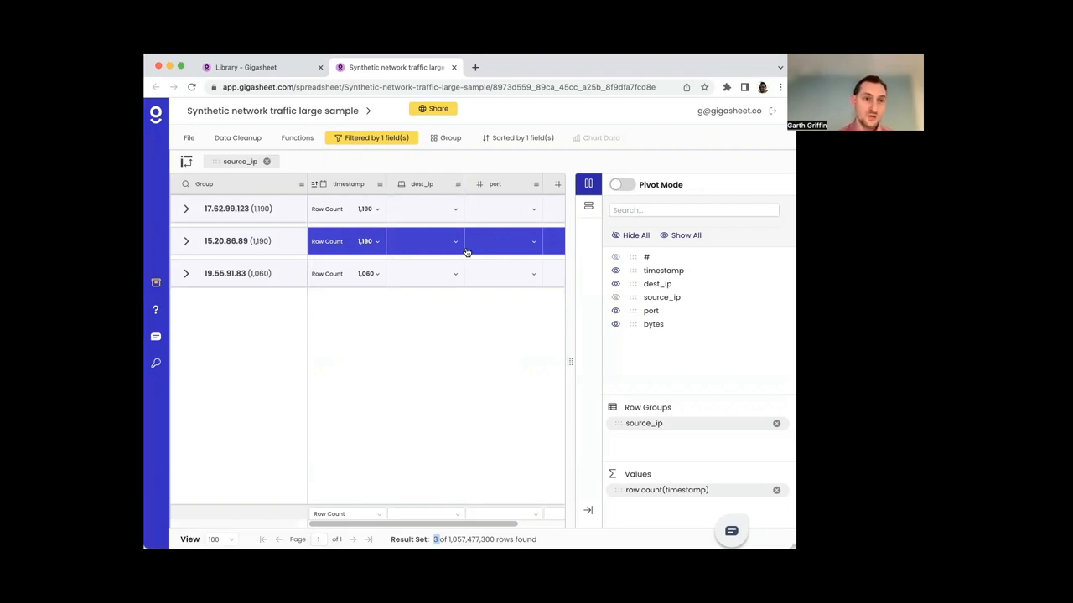
mouse_move(439, 244)
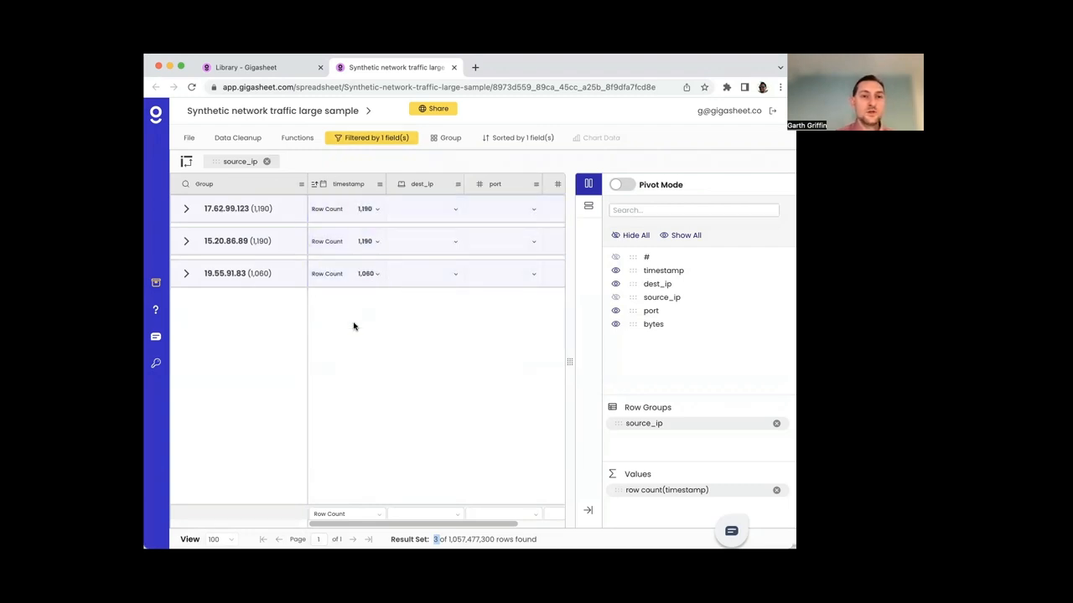
Set the dest_ip group aggregate to Unique, showing one destination per source_ip
click(456, 208)
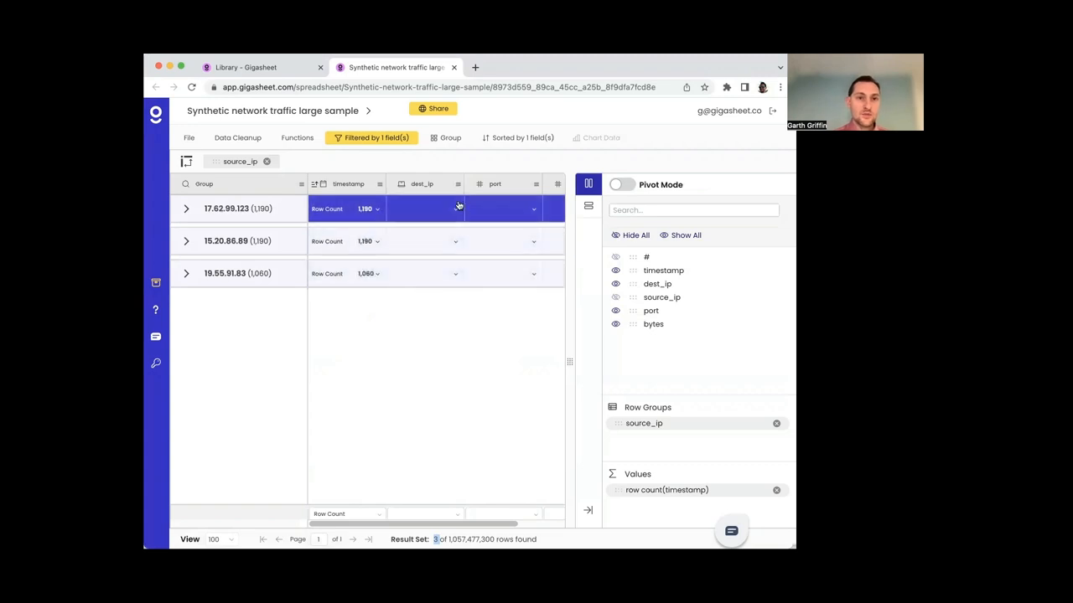
click(454, 208)
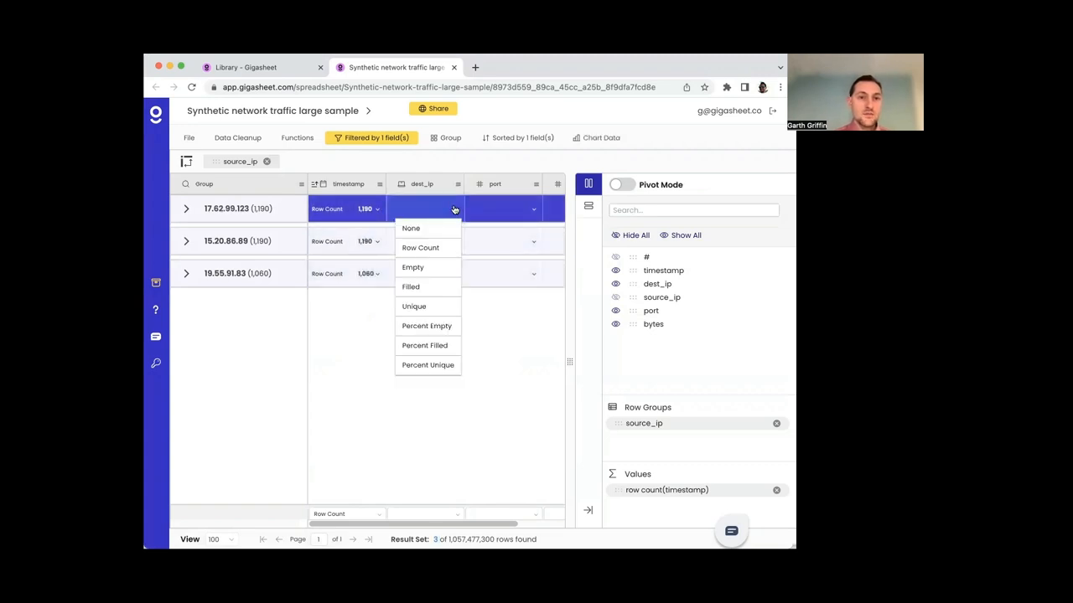
click(414, 305)
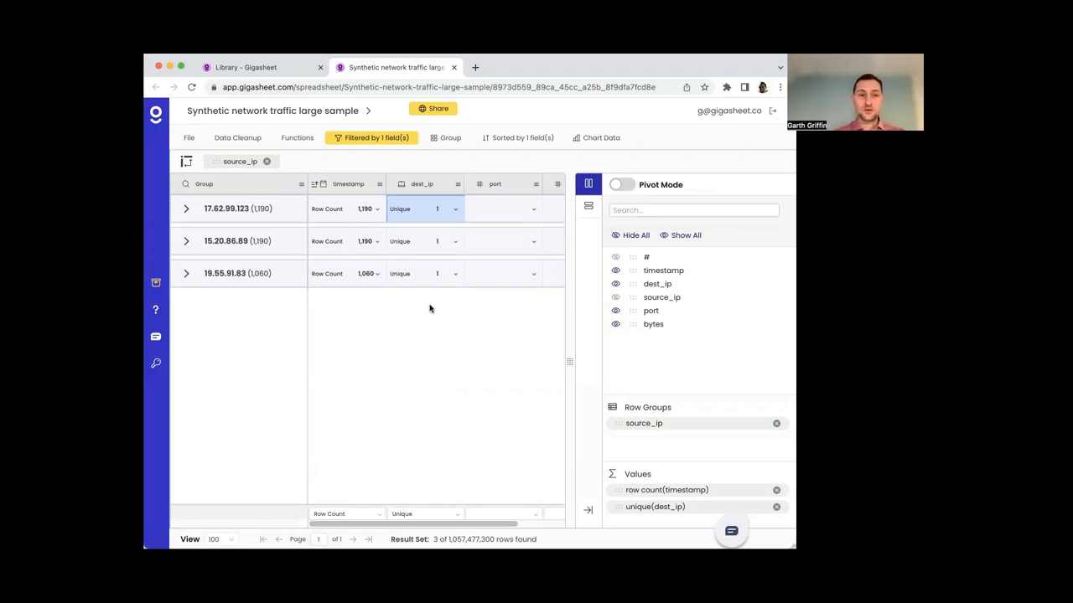
mouse_move(422, 310)
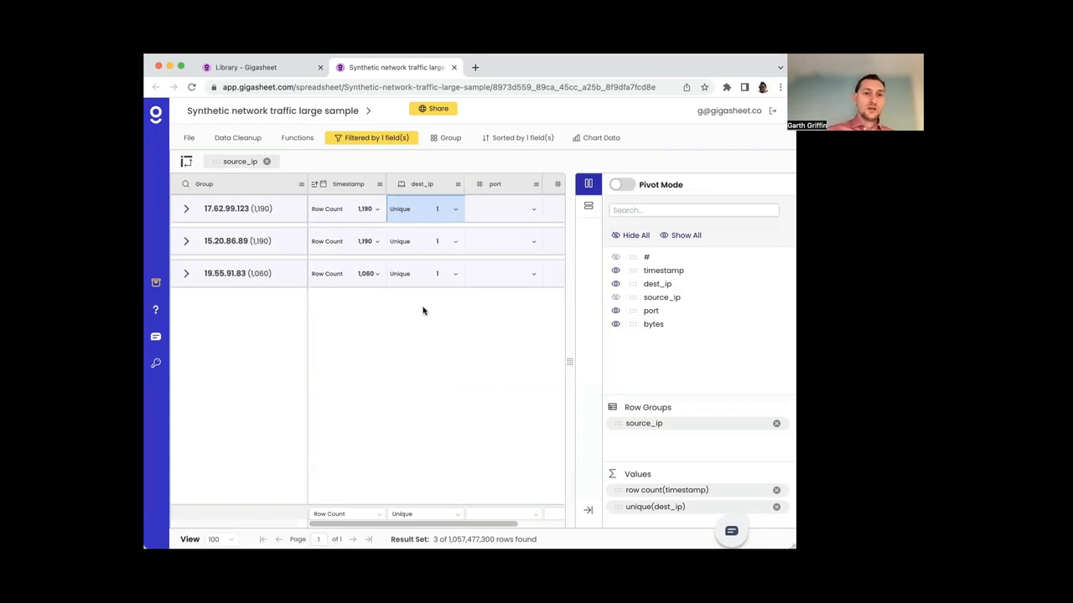
mouse_move(601, 137)
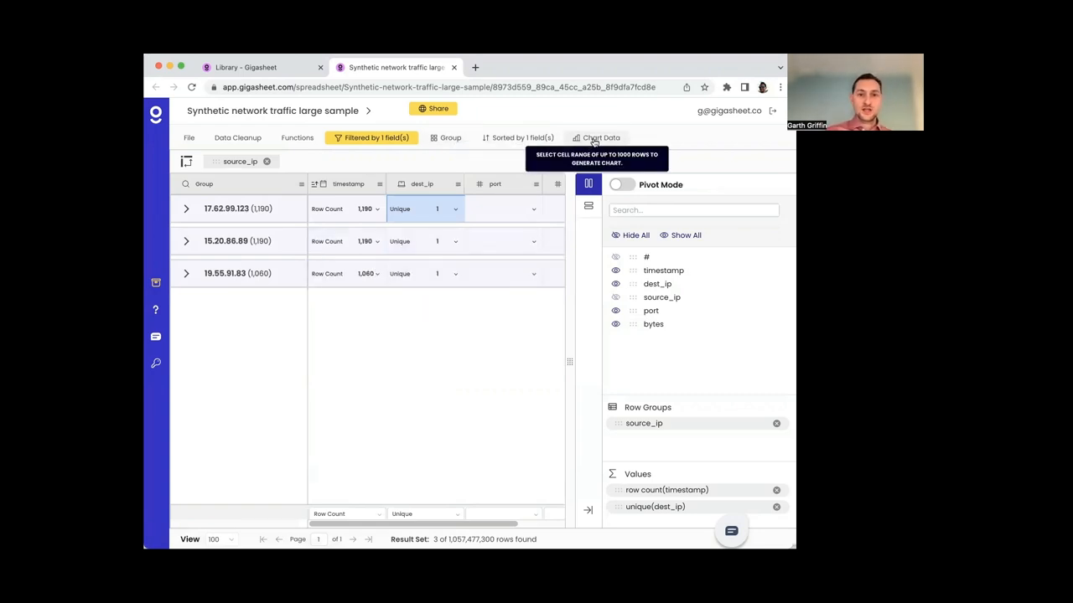
mouse_move(540, 137)
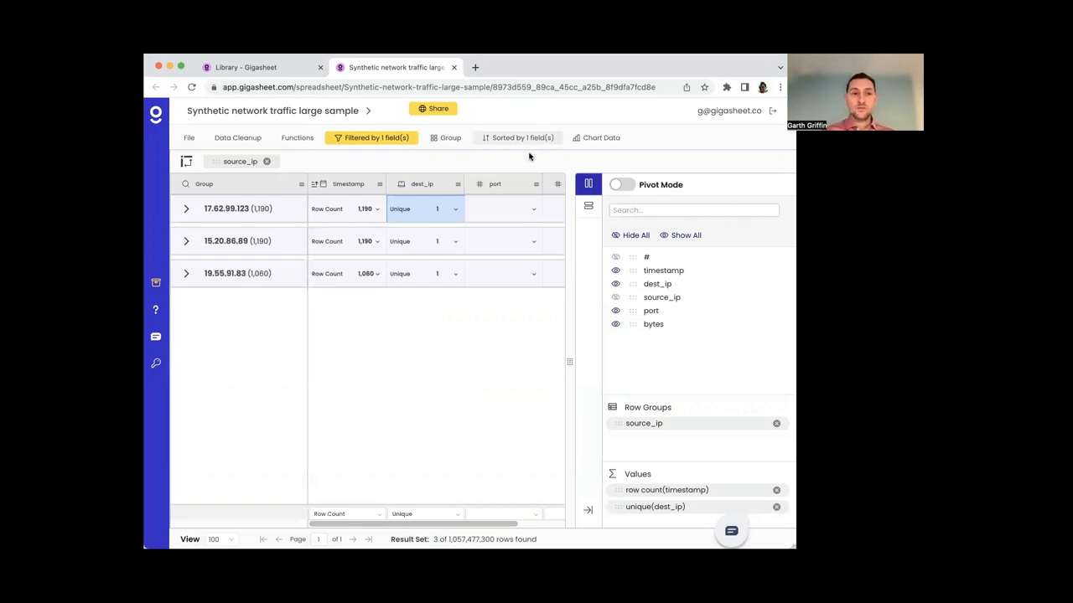
mouse_move(447, 385)
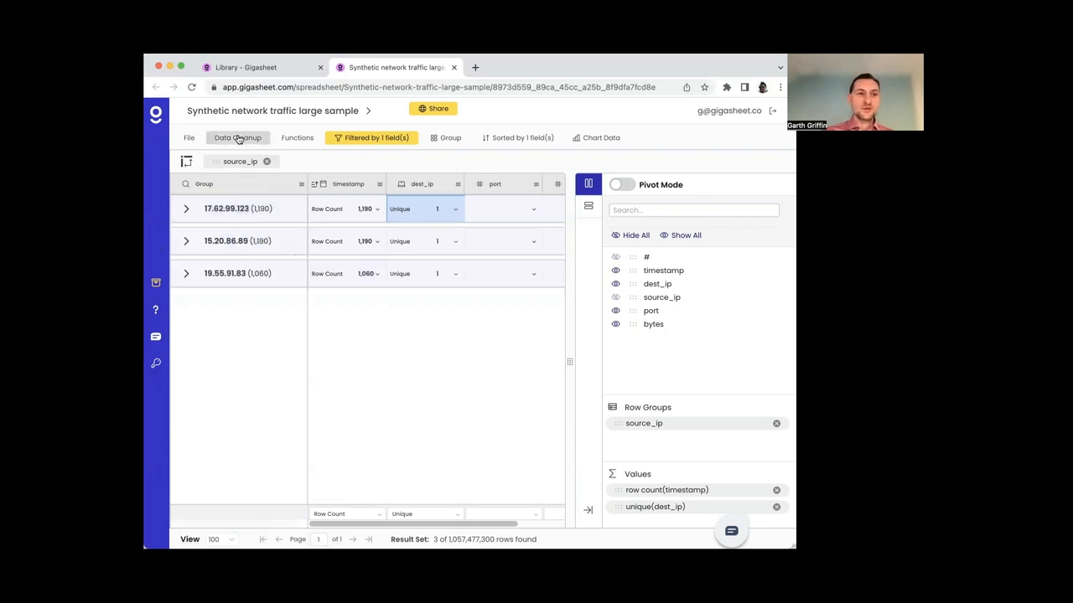
click(238, 137)
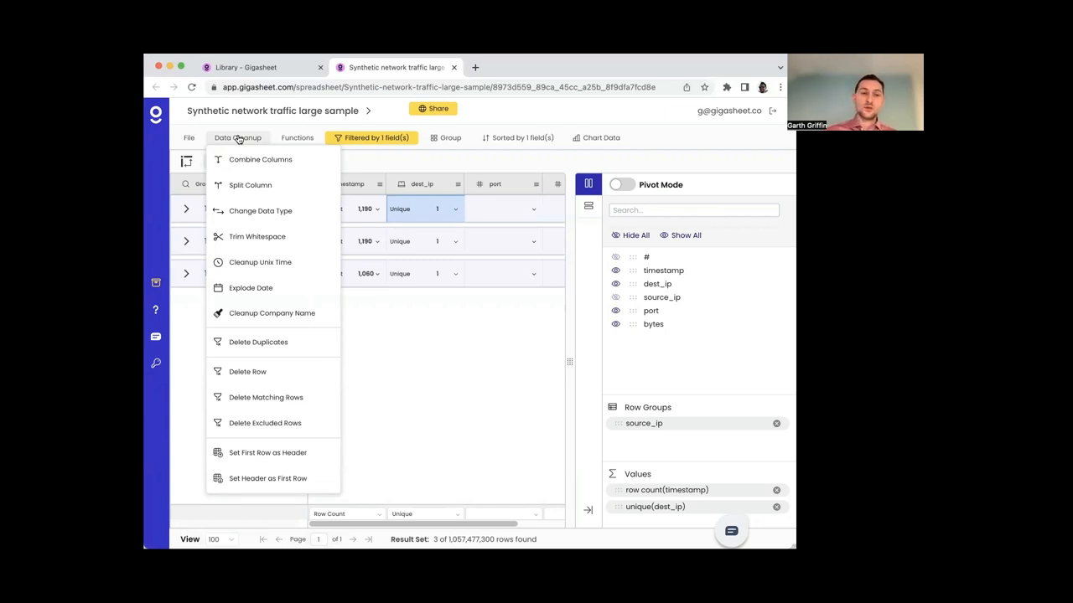
mouse_move(282, 151)
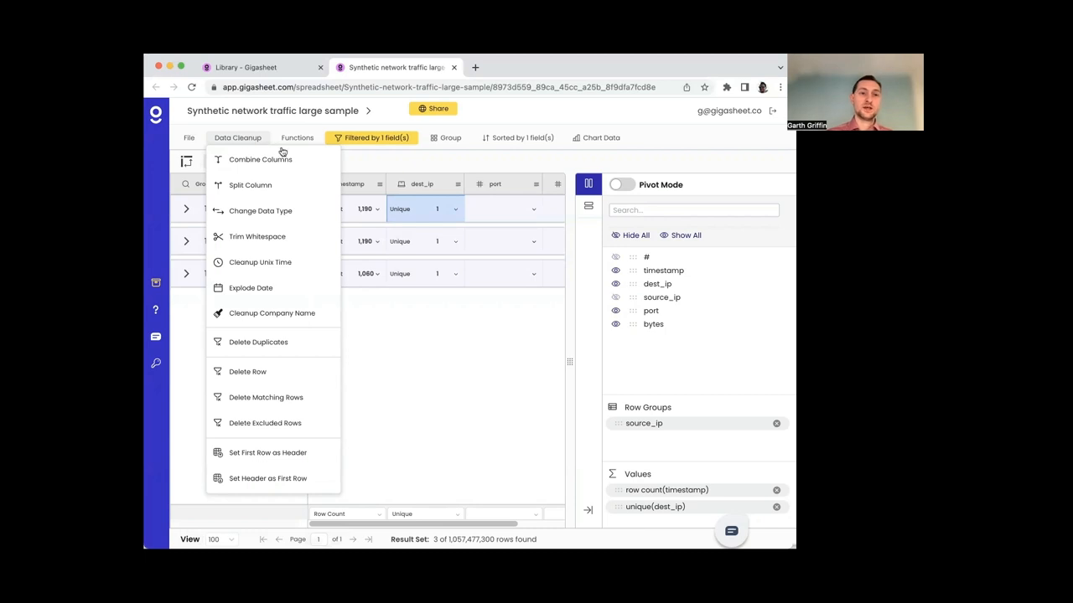
click(296, 138)
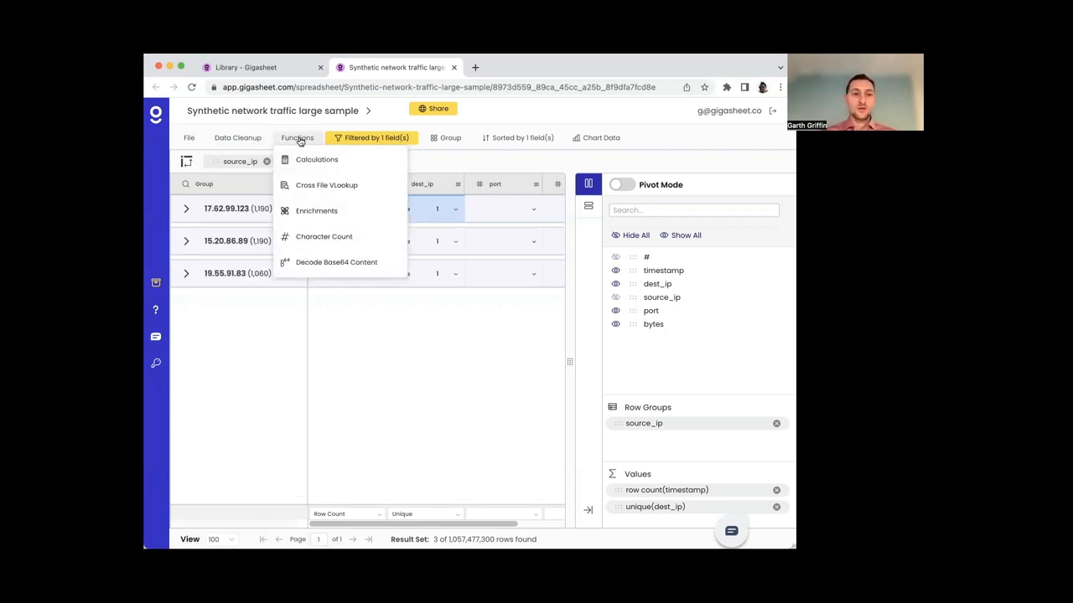
mouse_move(336, 211)
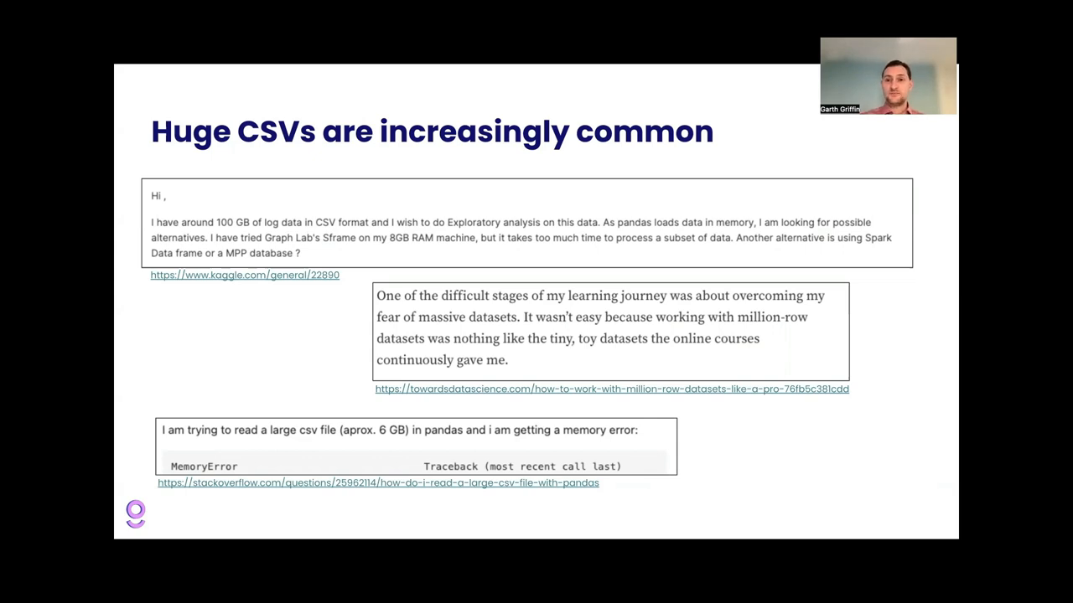
key(Right)
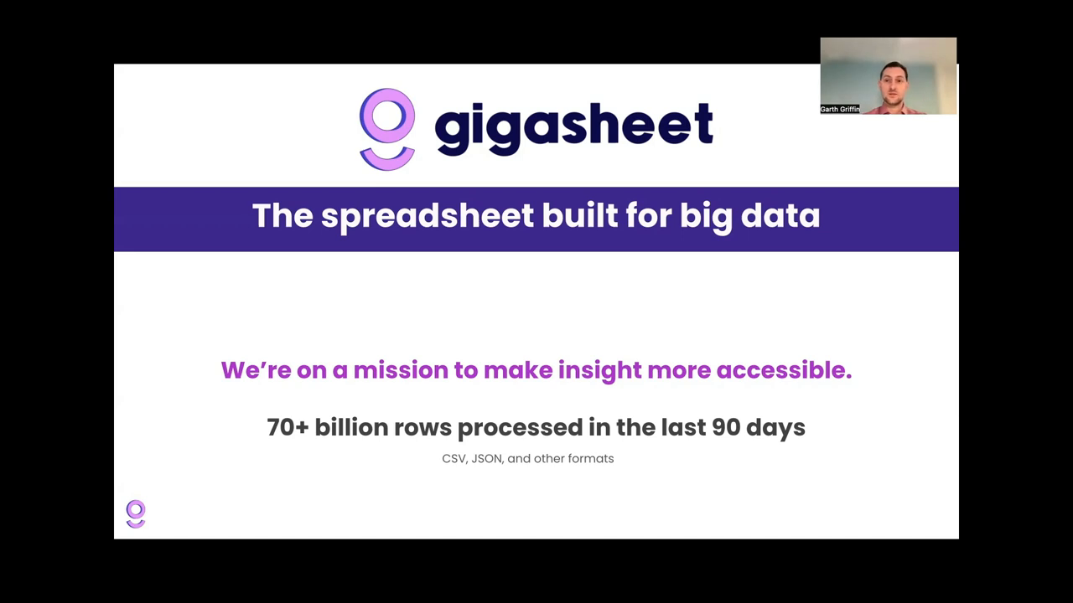
Advance to the 'CSVs sizes in Gigasheet' histogram slide
key(Right)
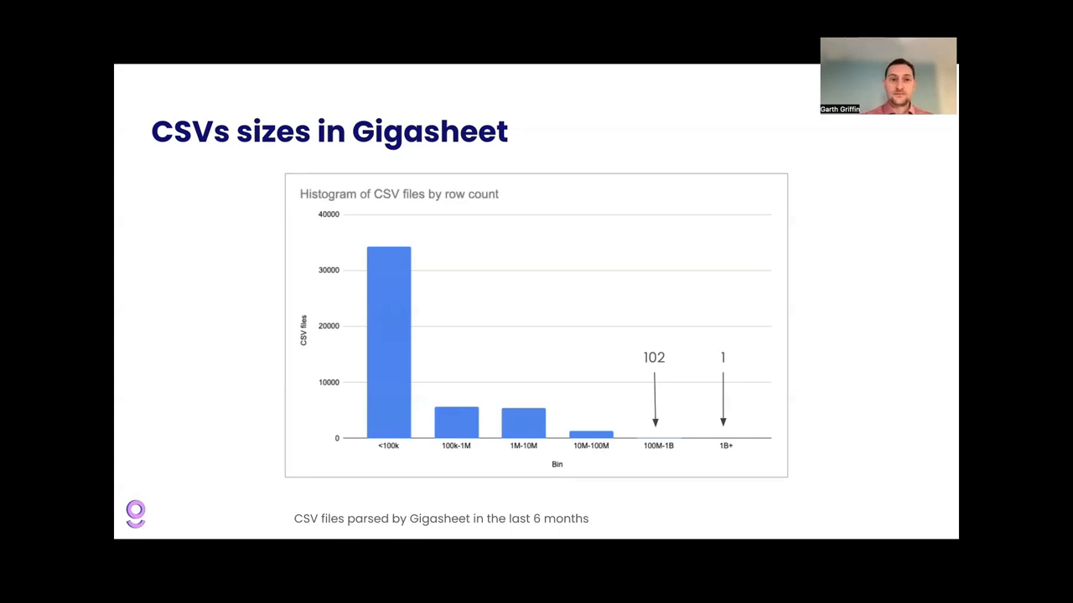
Advance to the 'Self-selecting of smaller rows on larger CSVs' scatter plot slide
key(Right)
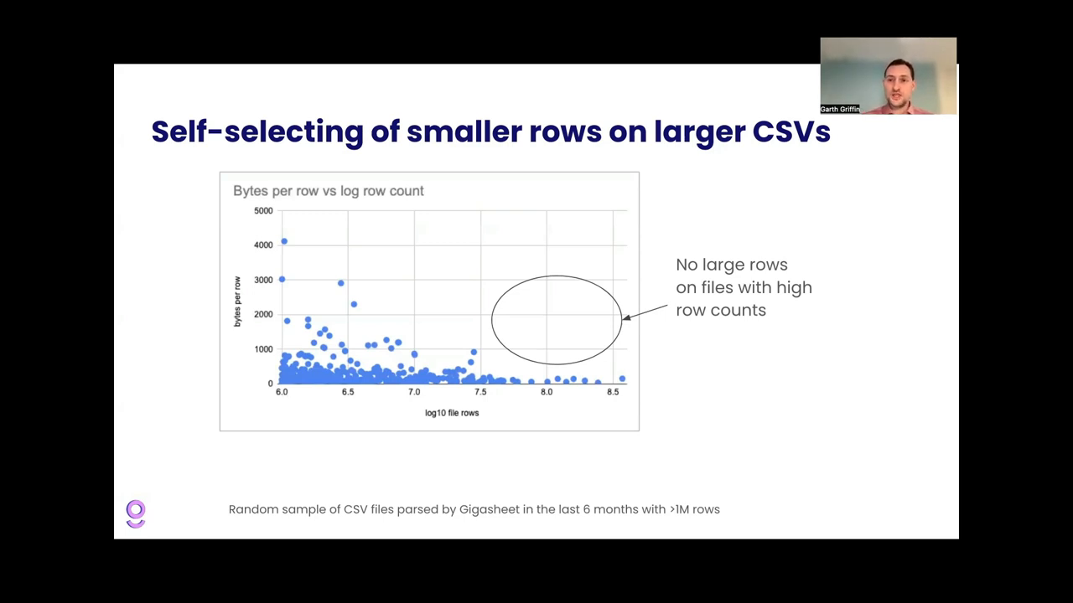
Advance to the '5 real life big CSV files' slide
key(Right)
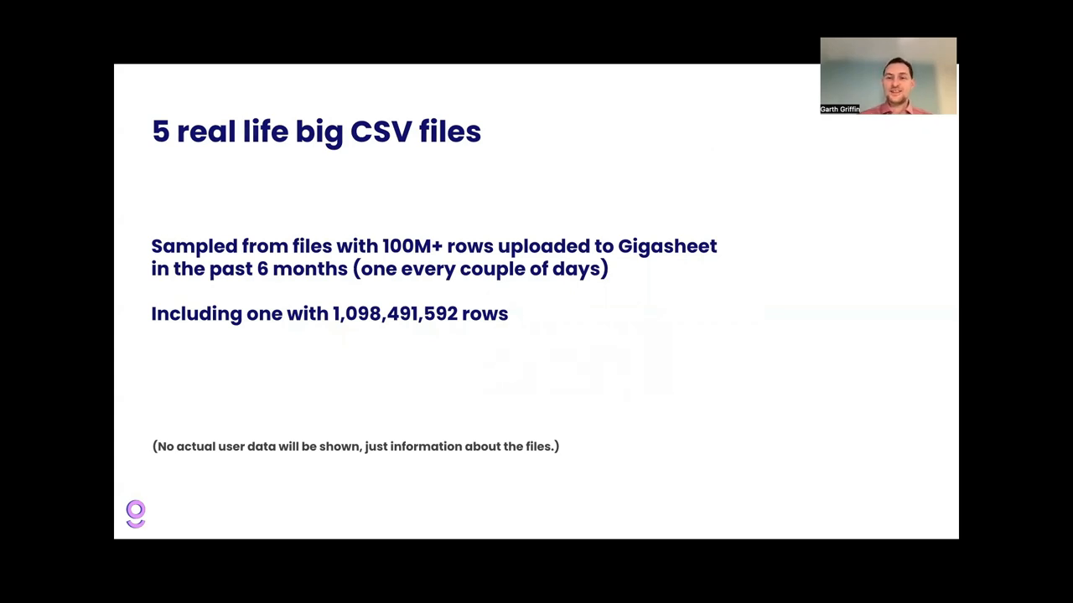
key(Right)
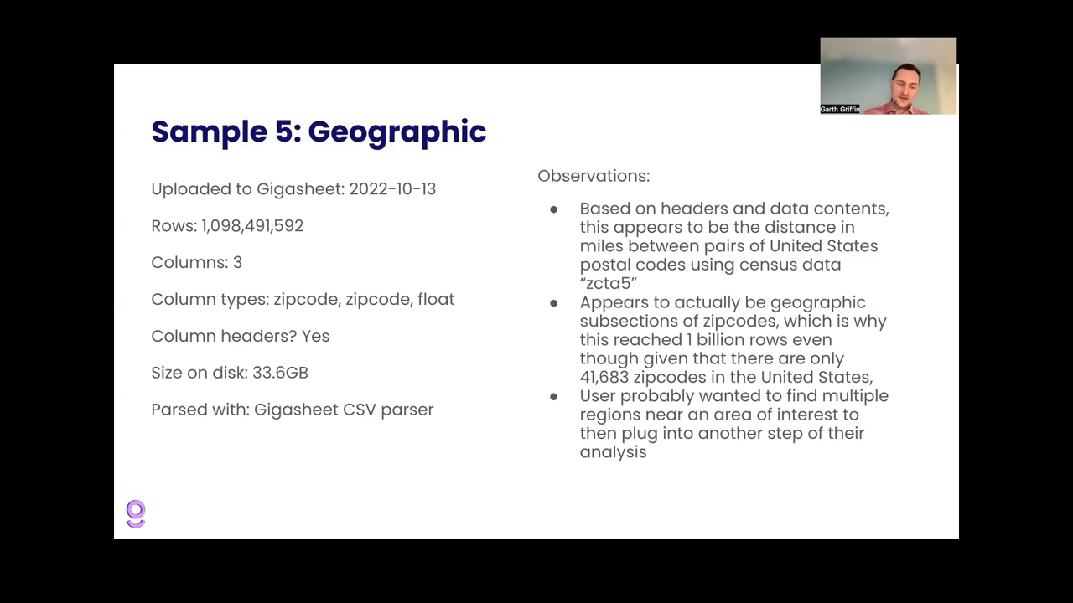
Advance to the final 'Thank you!' slide crediting Garth Griffin
key(right)
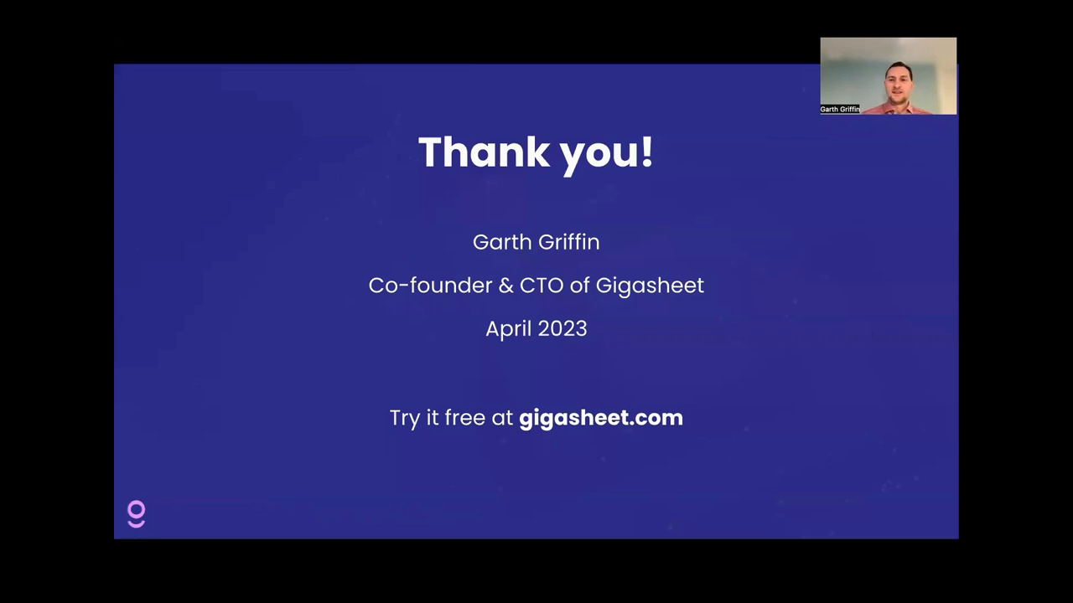